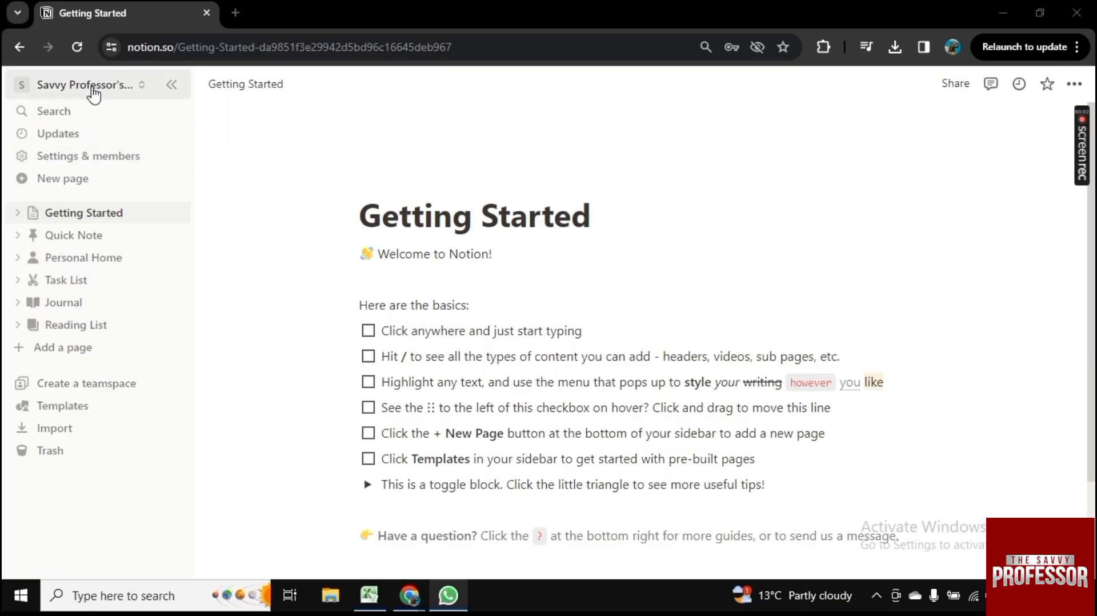
pyautogui.moveTo(102, 155)
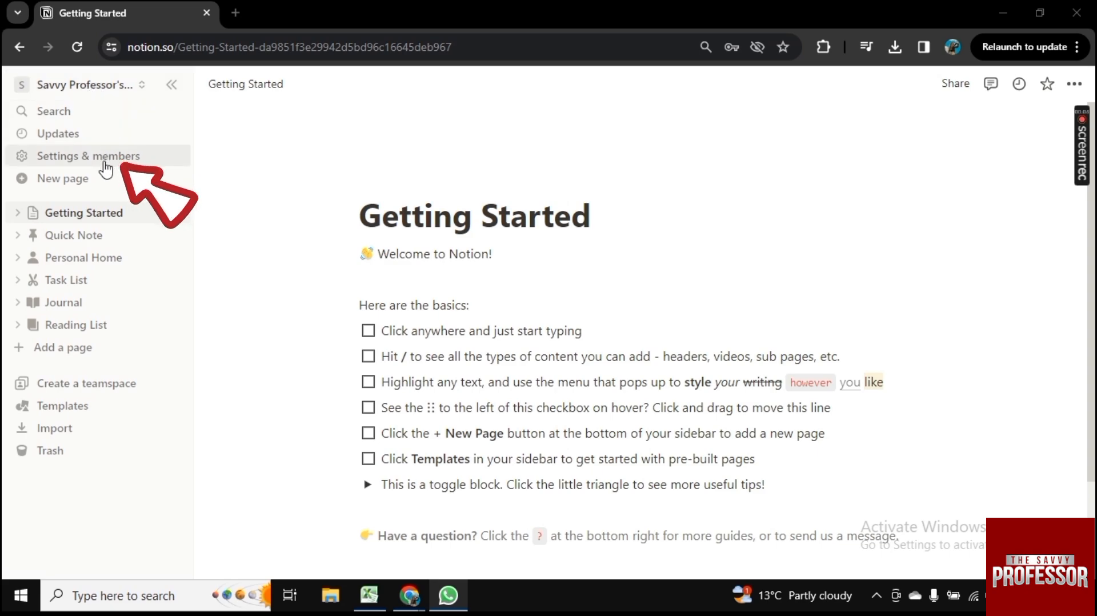
# - Reach the Export content section of the general workspace settings
pyautogui.click(89, 155)
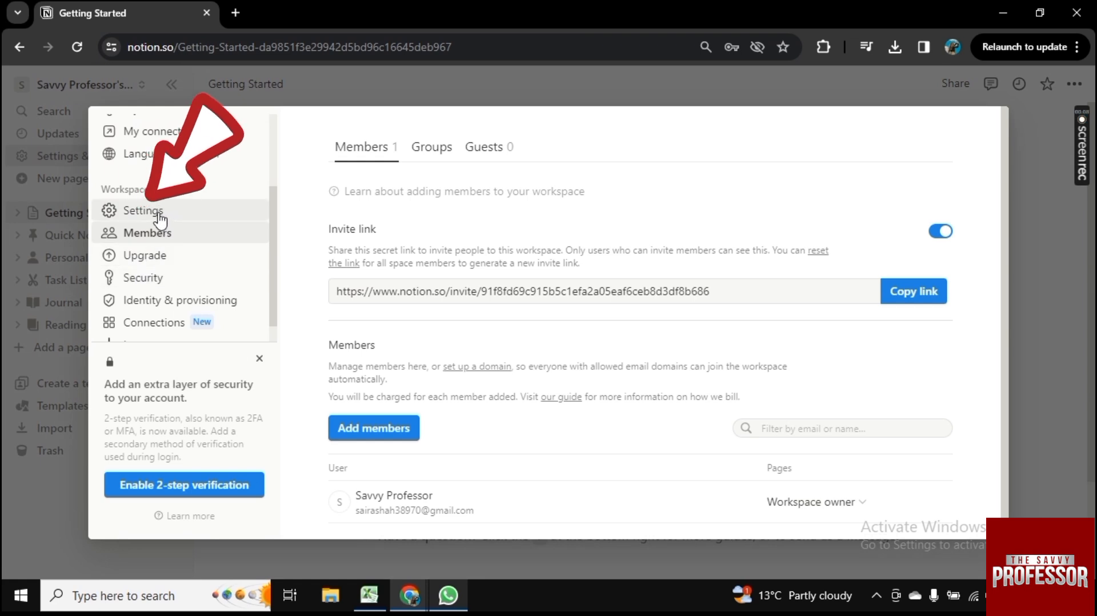
pyautogui.click(144, 210)
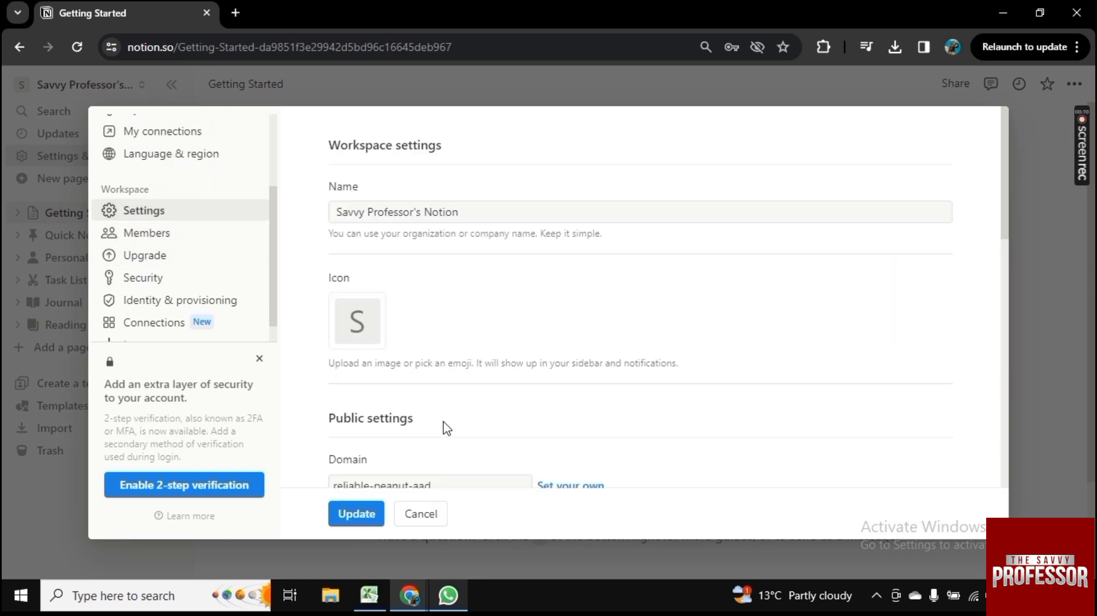
pyautogui.scroll(-3)
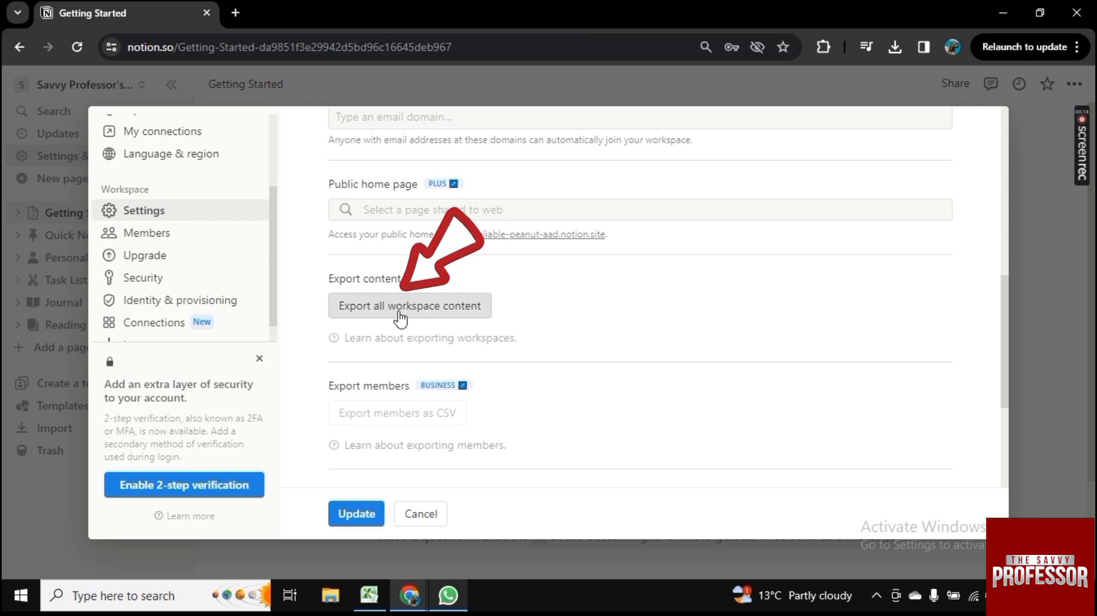
# - Export all workspace content in HTML format, yielding 27 exported pages
pyautogui.click(409, 306)
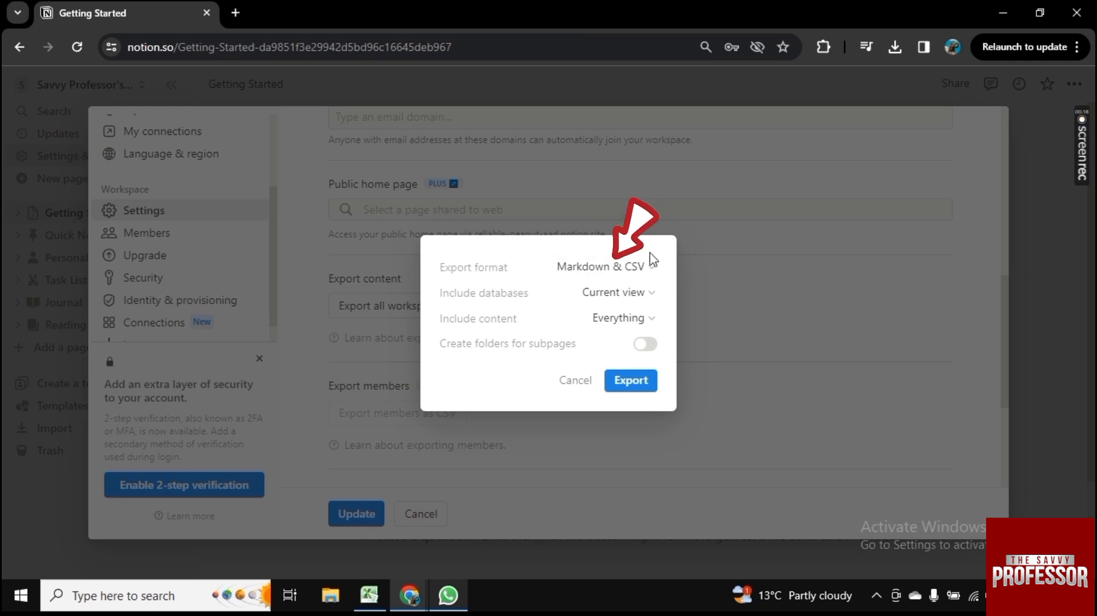
pyautogui.click(598, 266)
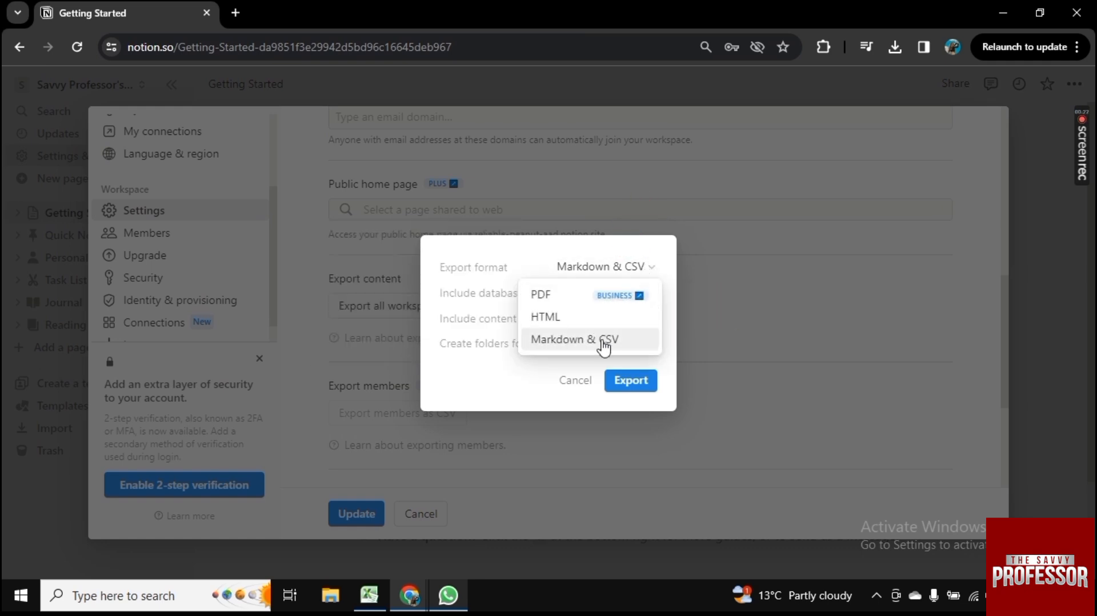
pyautogui.moveTo(564, 294)
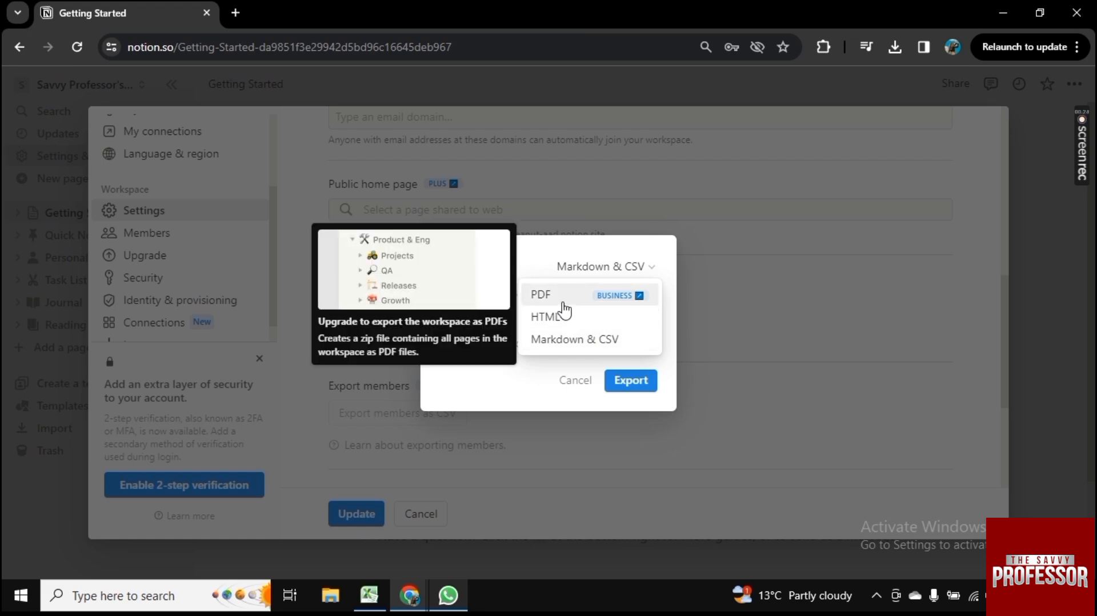
pyautogui.click(575, 380)
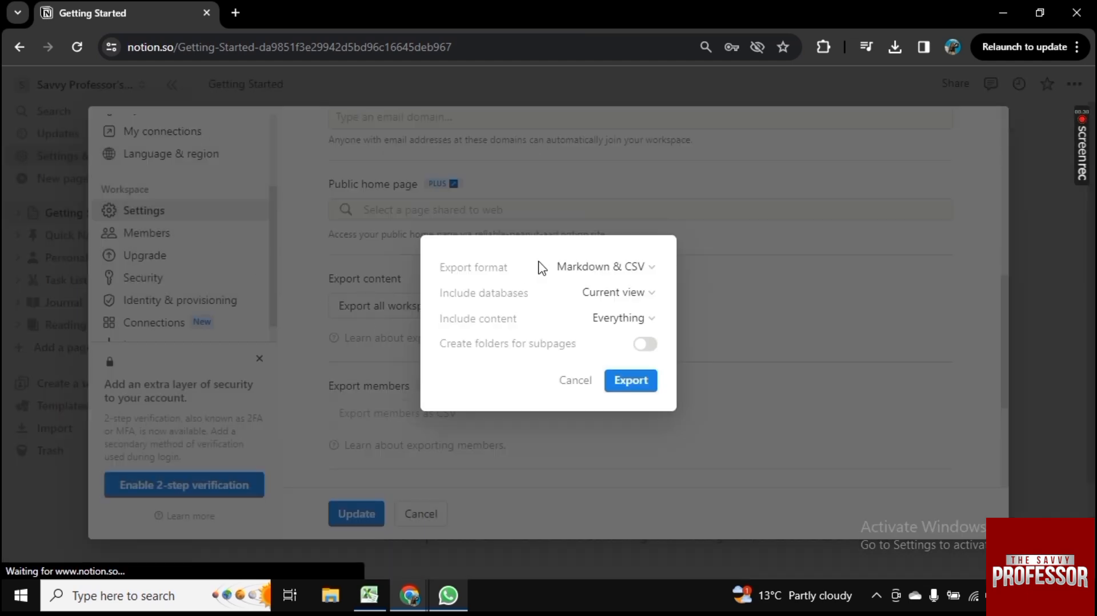
pyautogui.click(603, 266)
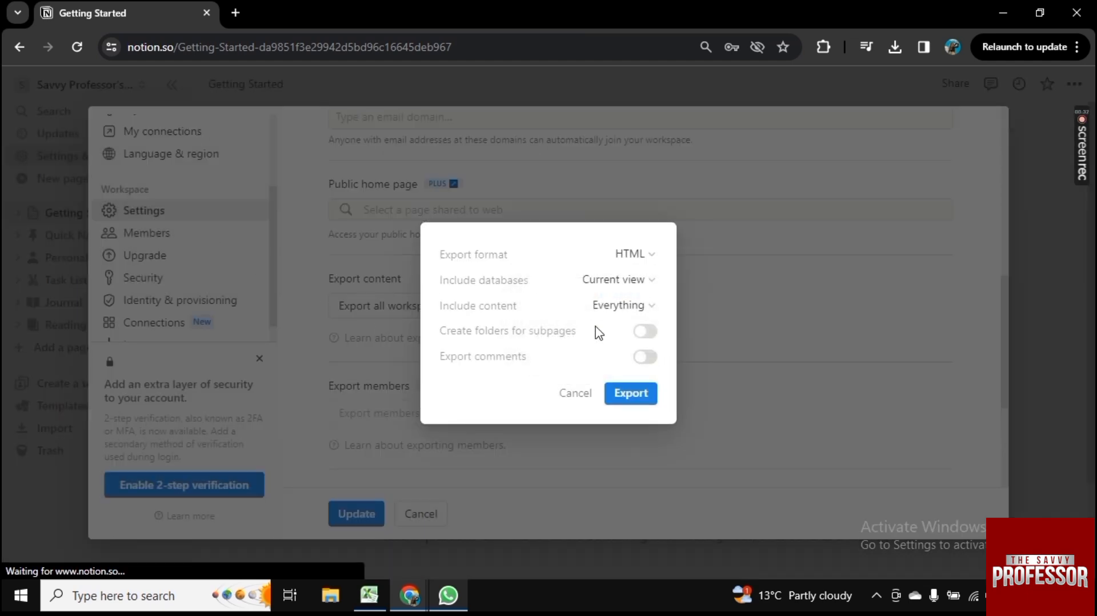
pyautogui.click(629, 393)
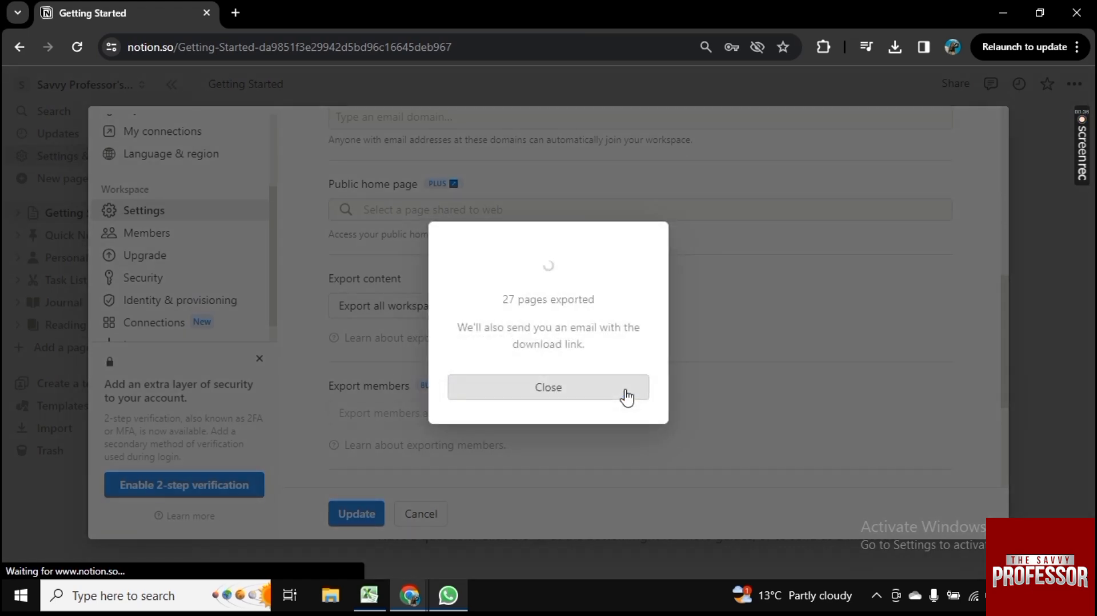
# - Dismiss the export confirmation and settings, then view the downloaded export in File Explorer
pyautogui.click(548, 388)
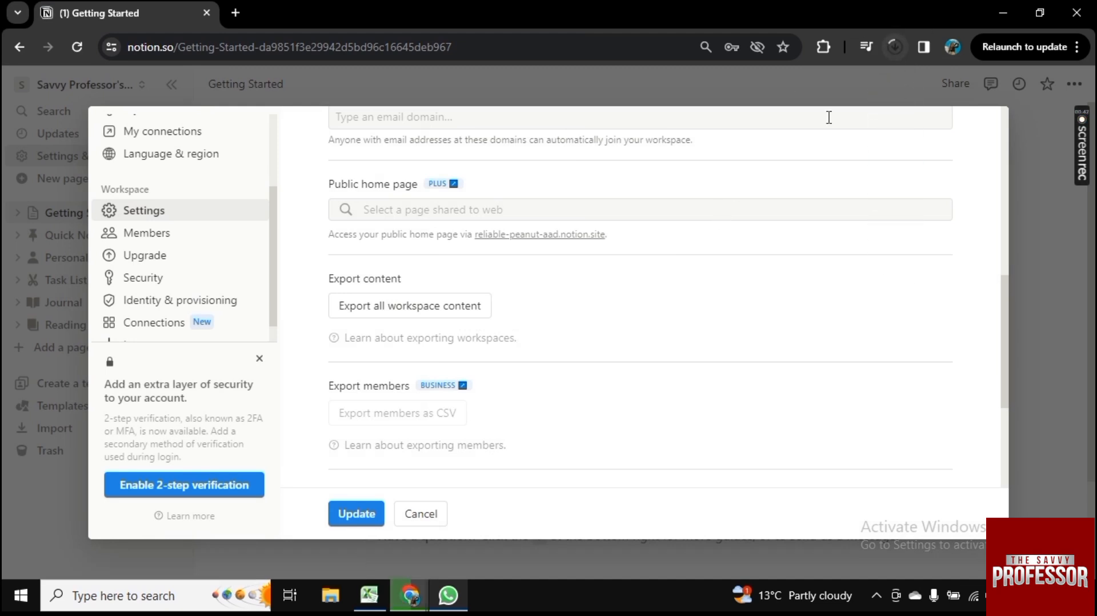
pyautogui.click(420, 513)
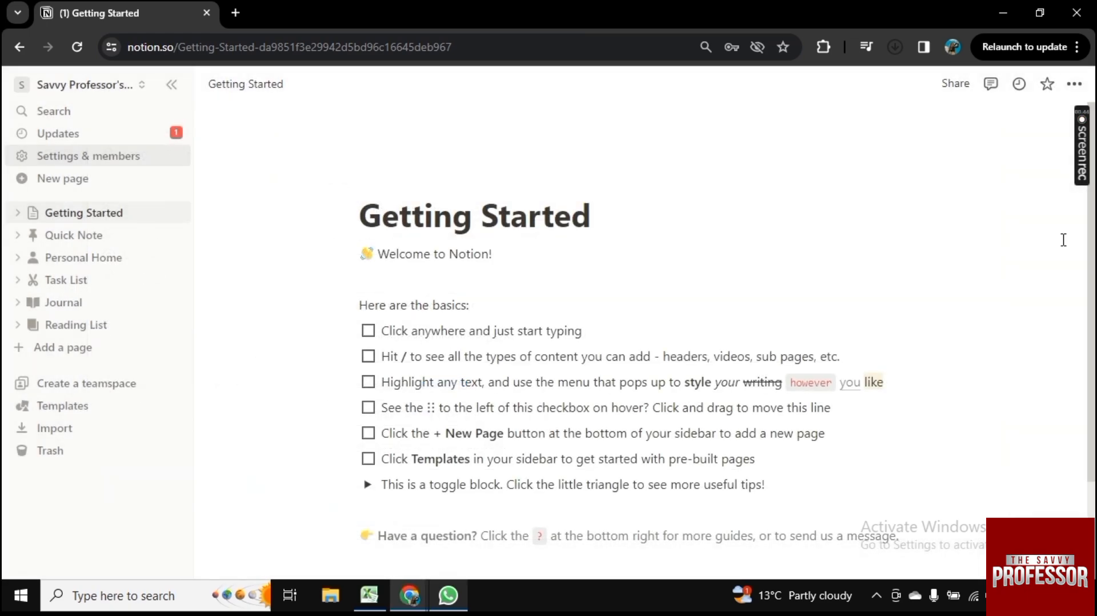
pyautogui.click(894, 47)
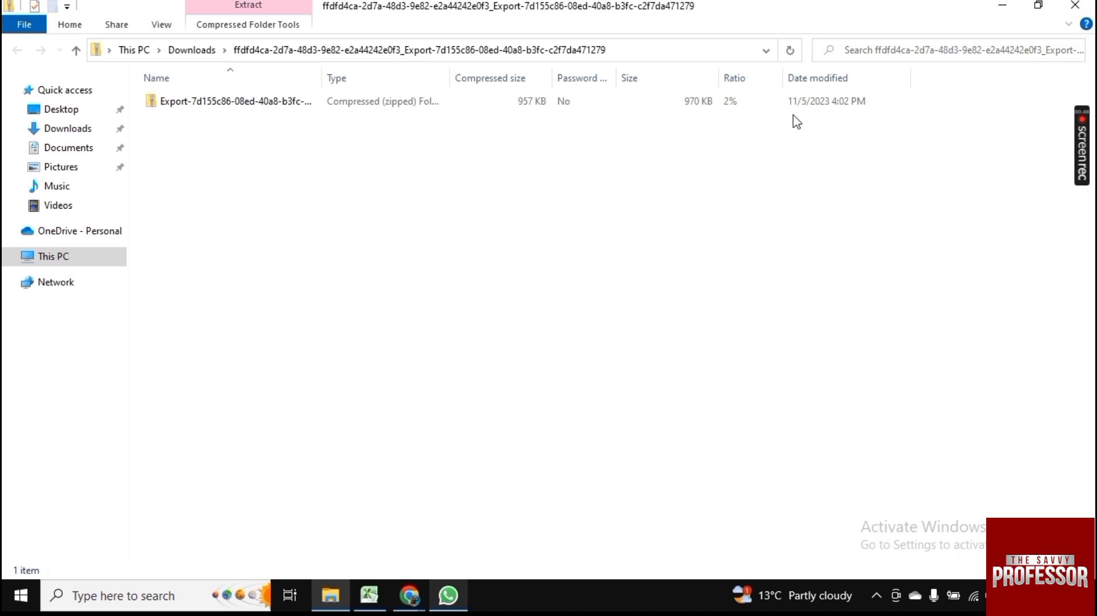
pyautogui.moveTo(889, 5)
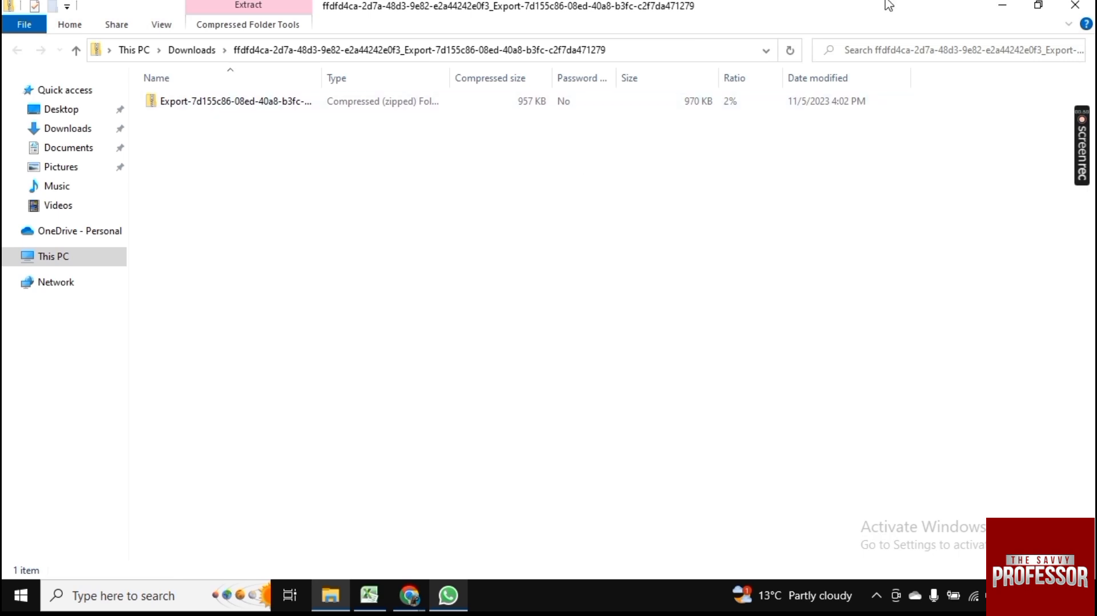
# - Minimize File Explorer showing the Export zip in Downloads, returning to Notion
pyautogui.click(409, 596)
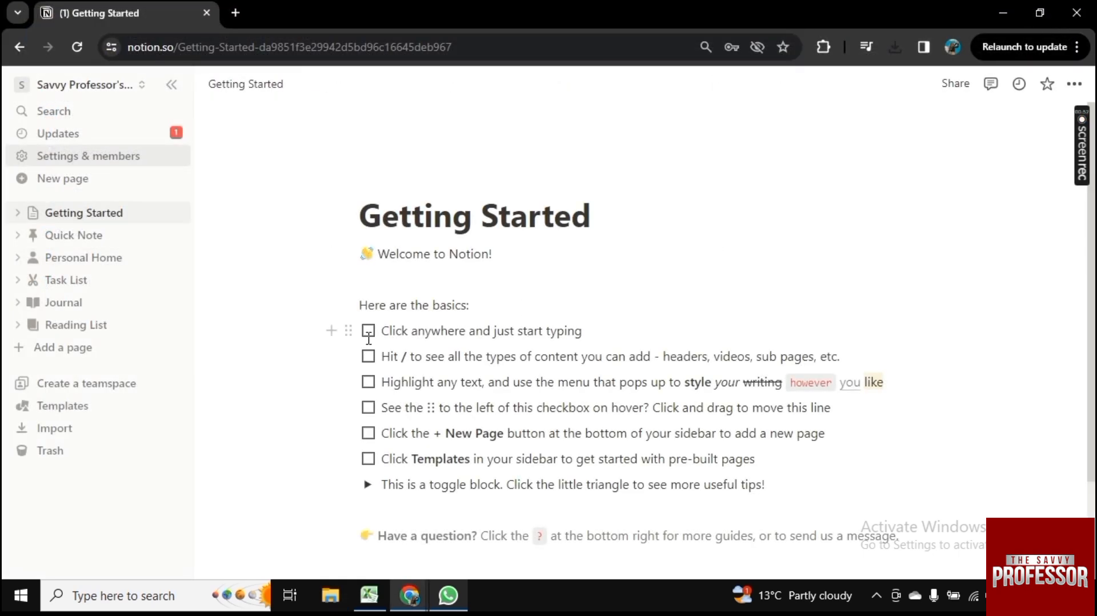